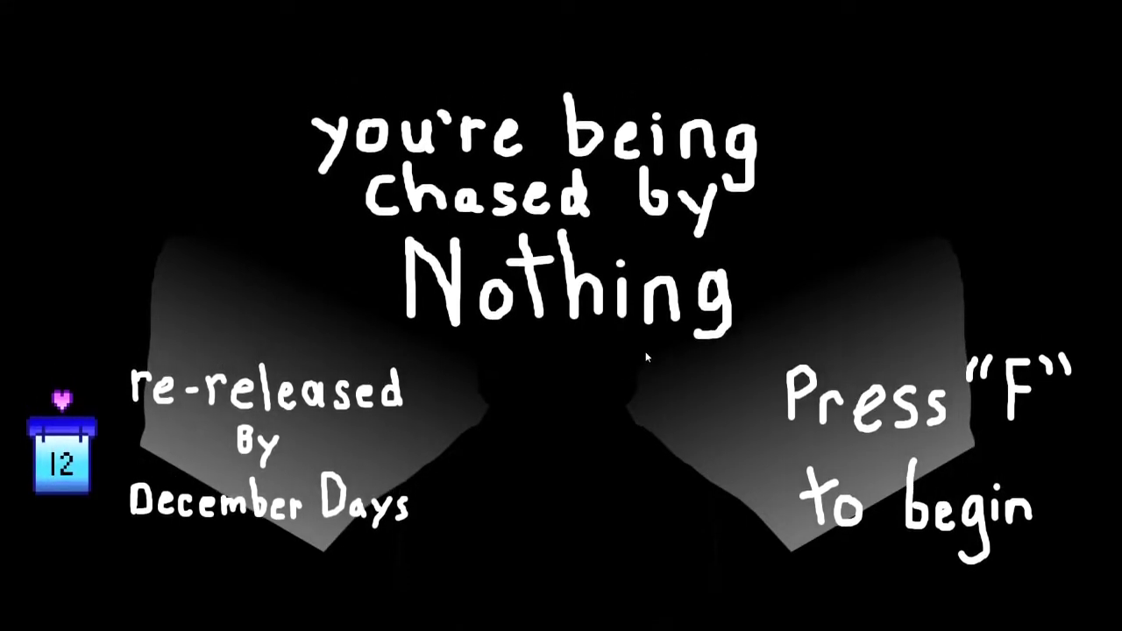
Step: Start the game with F and advance the intro until the glowing circle rests on the grey platform
{"action": "key", "text": "f"}
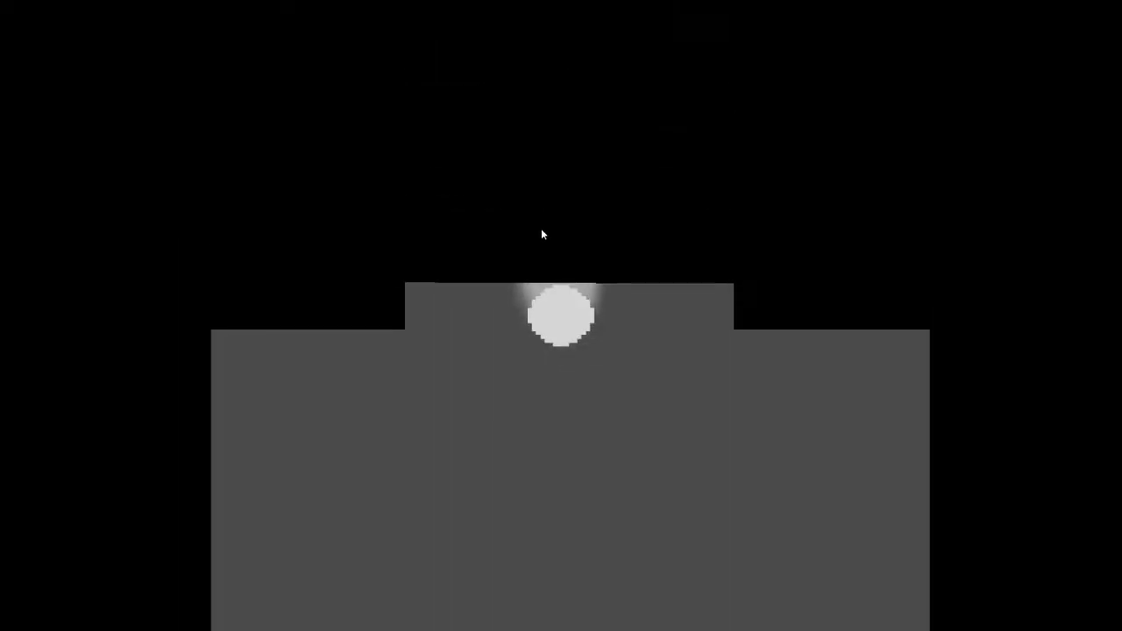